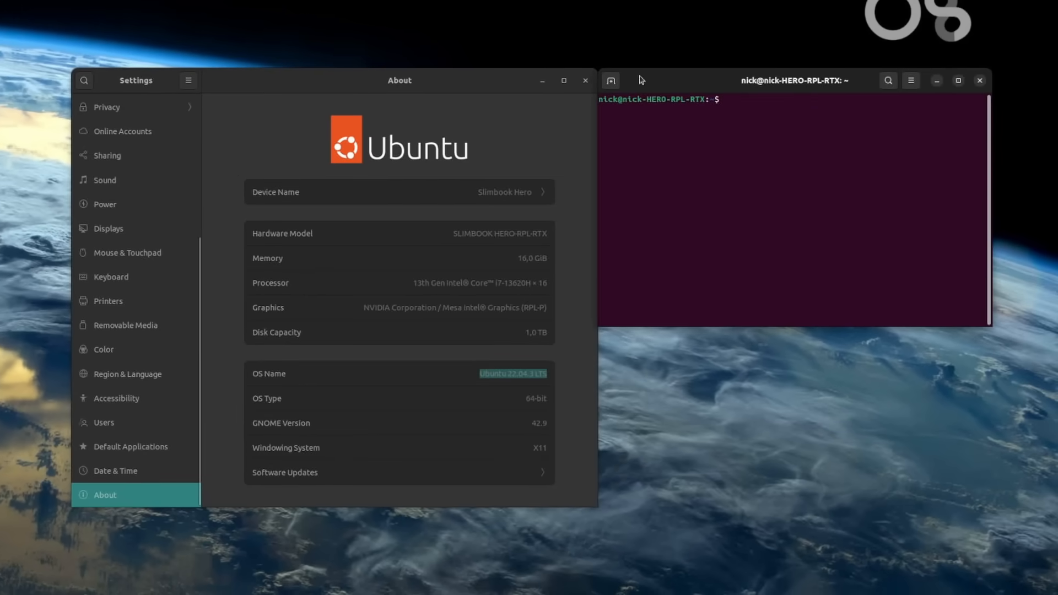
Run uname -a in the terminal and highlight the kernel version output.
type("uname -a")
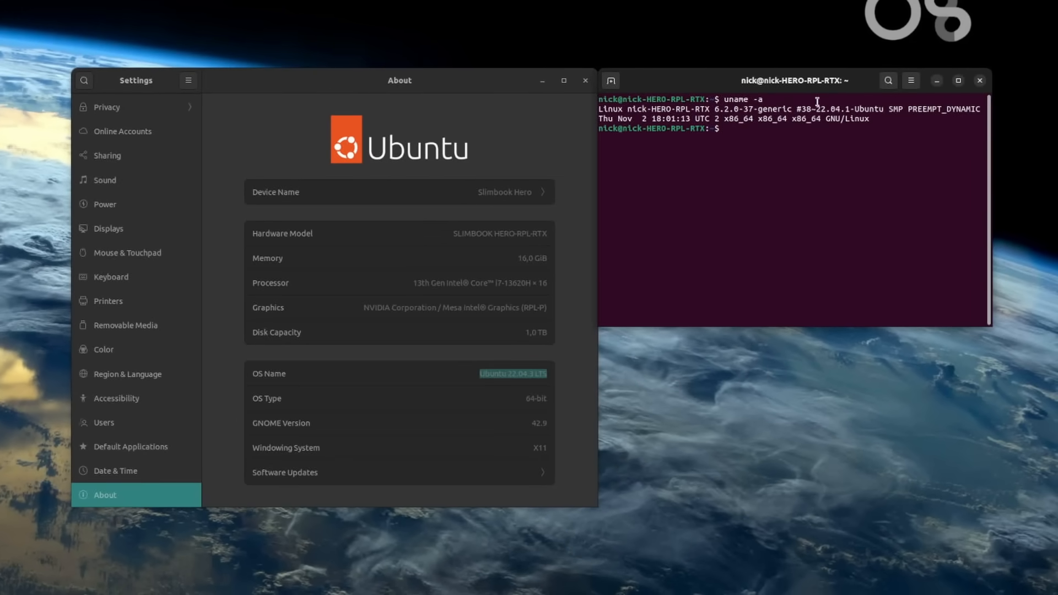
double_click(723, 108)
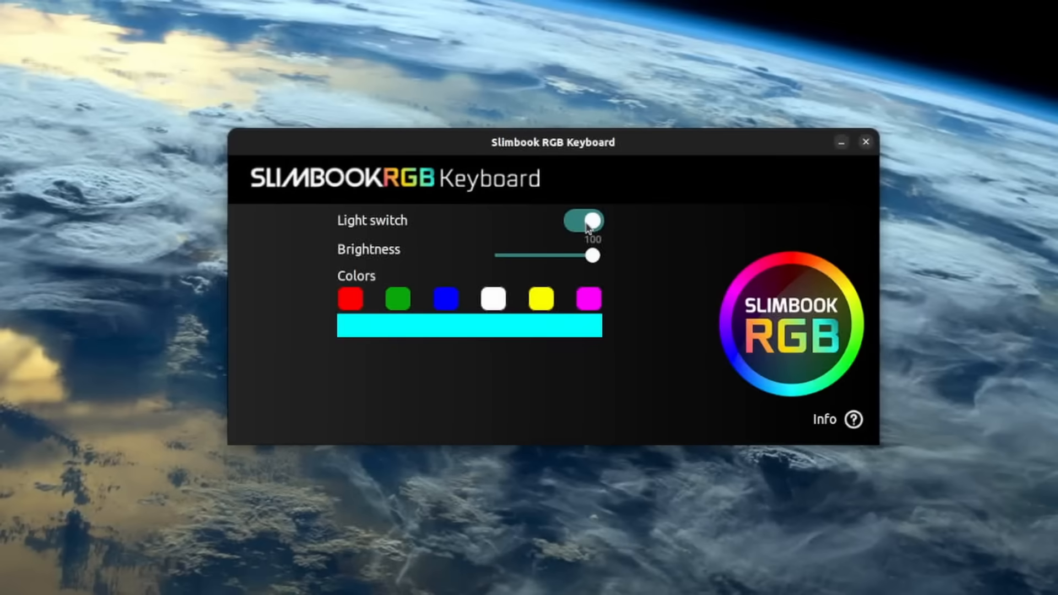
Pick the white colour swatch so the keyboard backlight glows white instead of cyan.
left_click(493, 298)
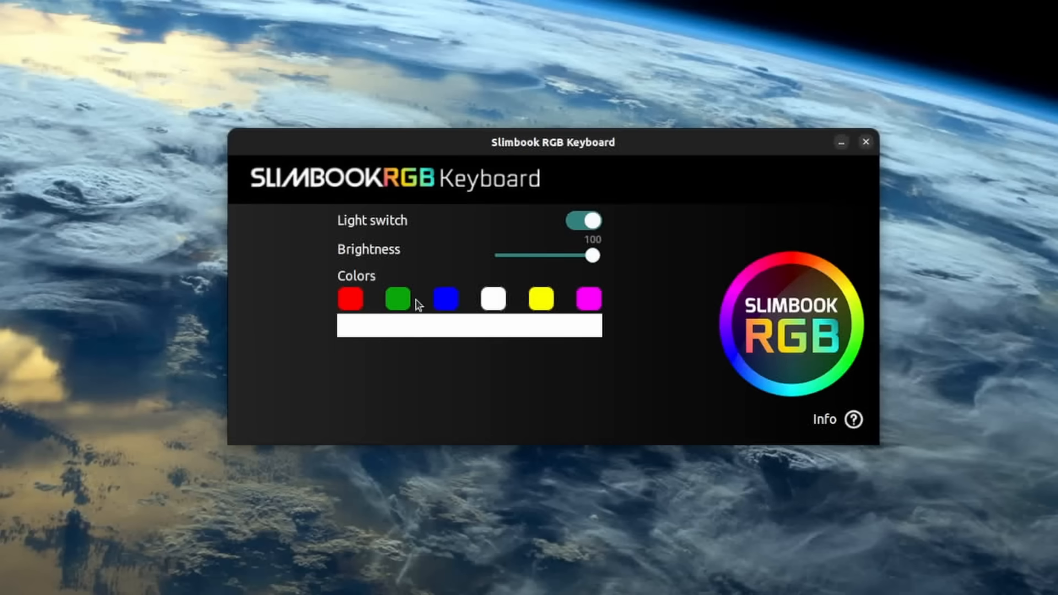
left_click(444, 298)
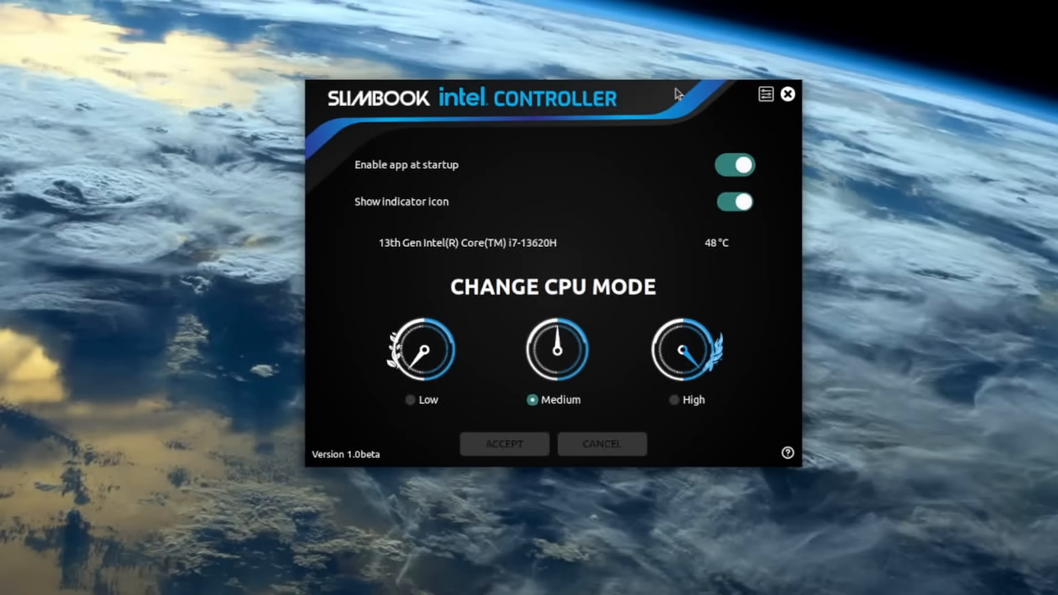
mouse_move(685, 400)
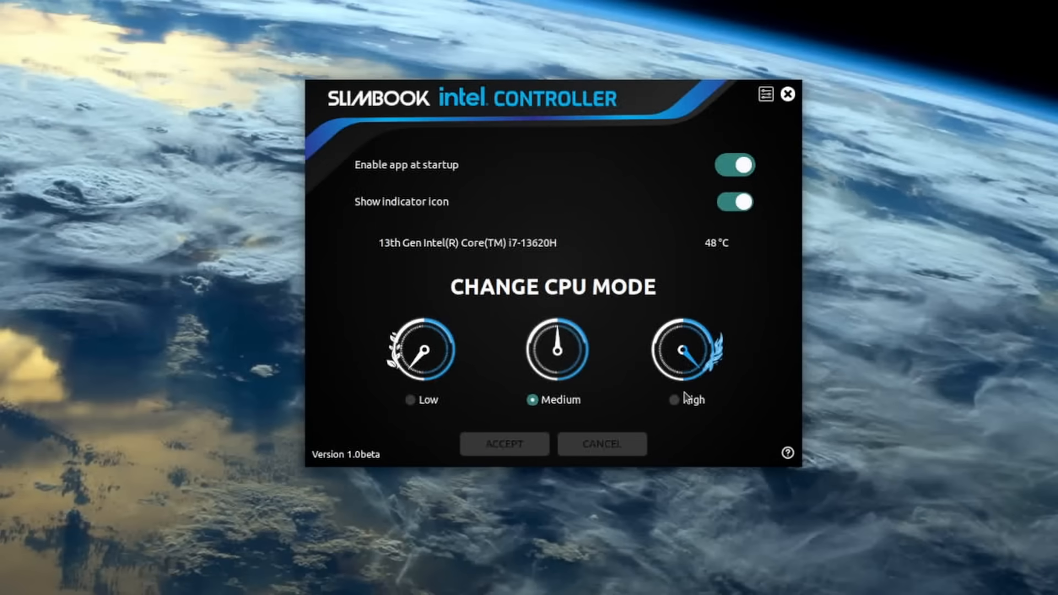
Select the High radio button under Change CPU Mode.
left_click(672, 400)
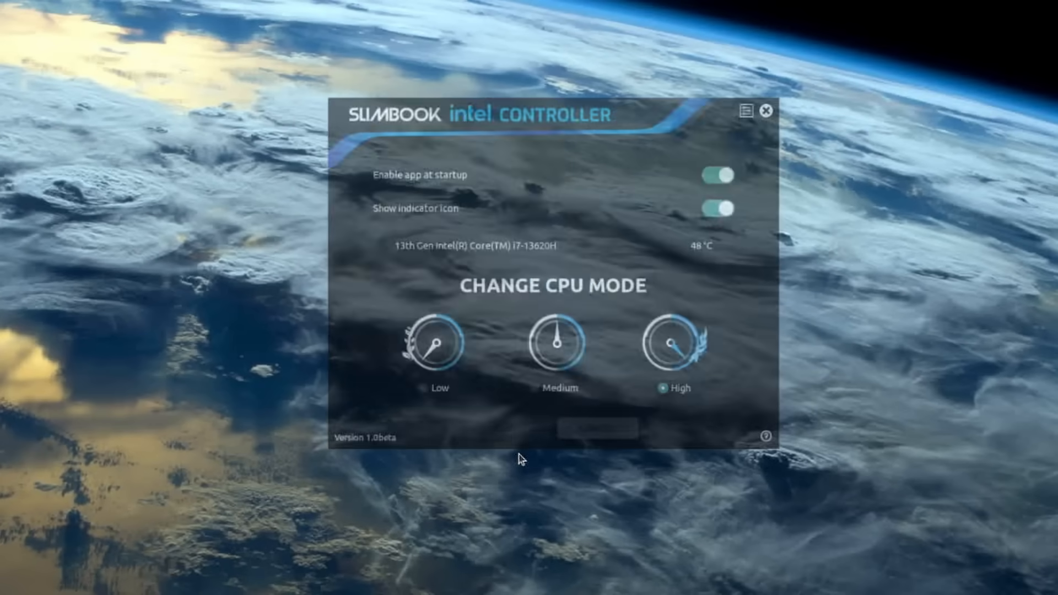